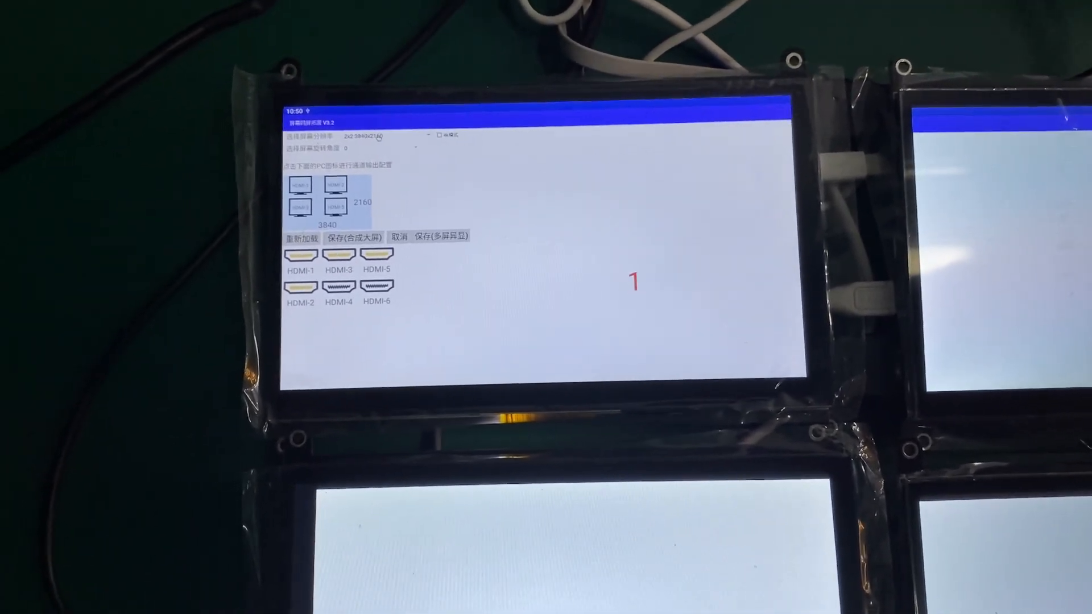
Set the splicing layout to 2x3 at 3840x3240, giving six HDMI screen slots
click(361, 136)
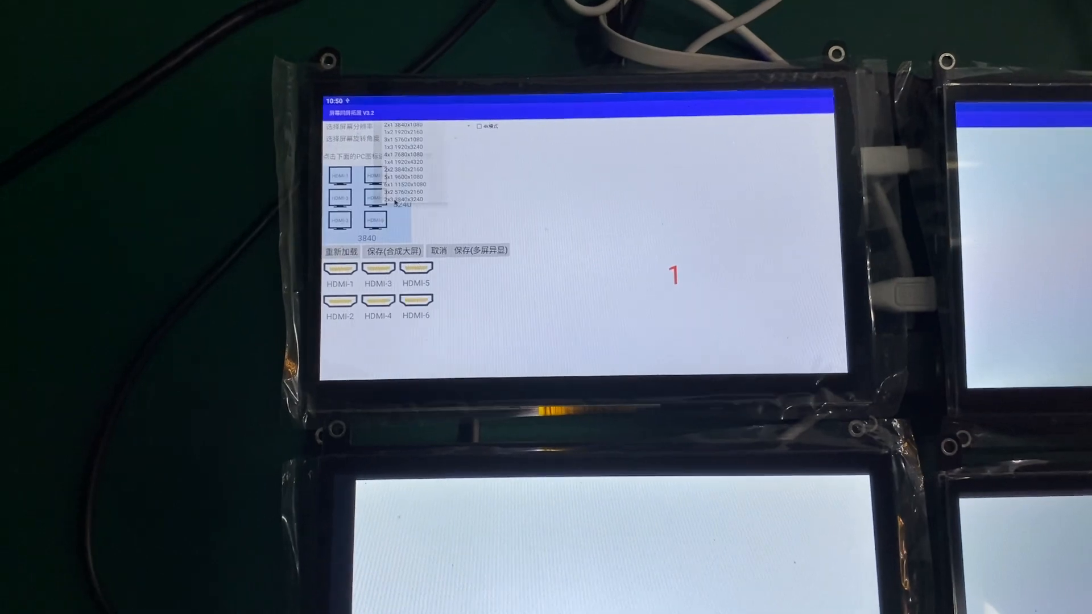
click(402, 200)
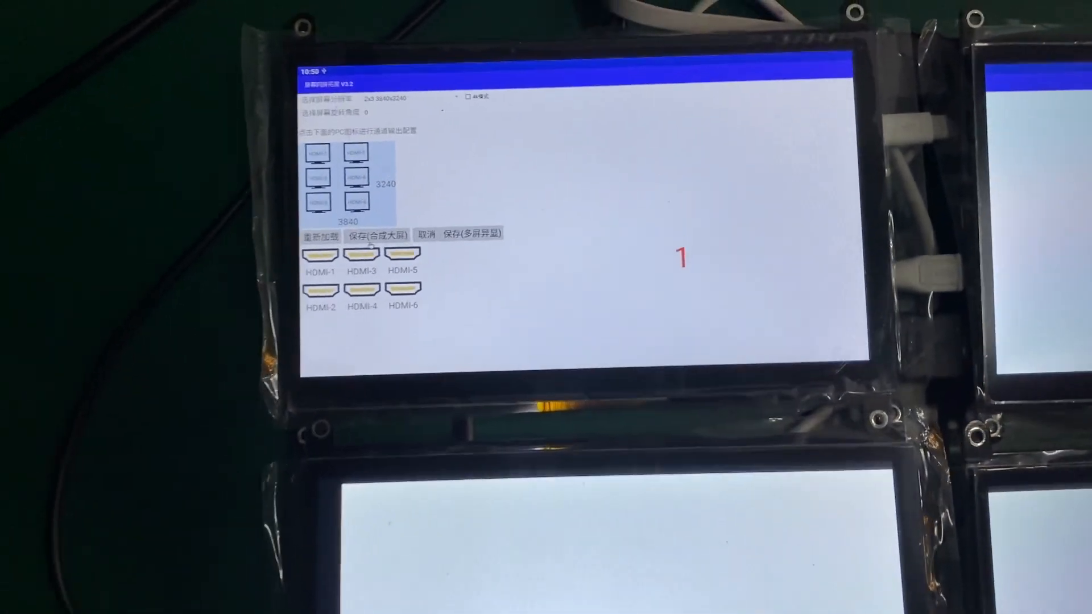